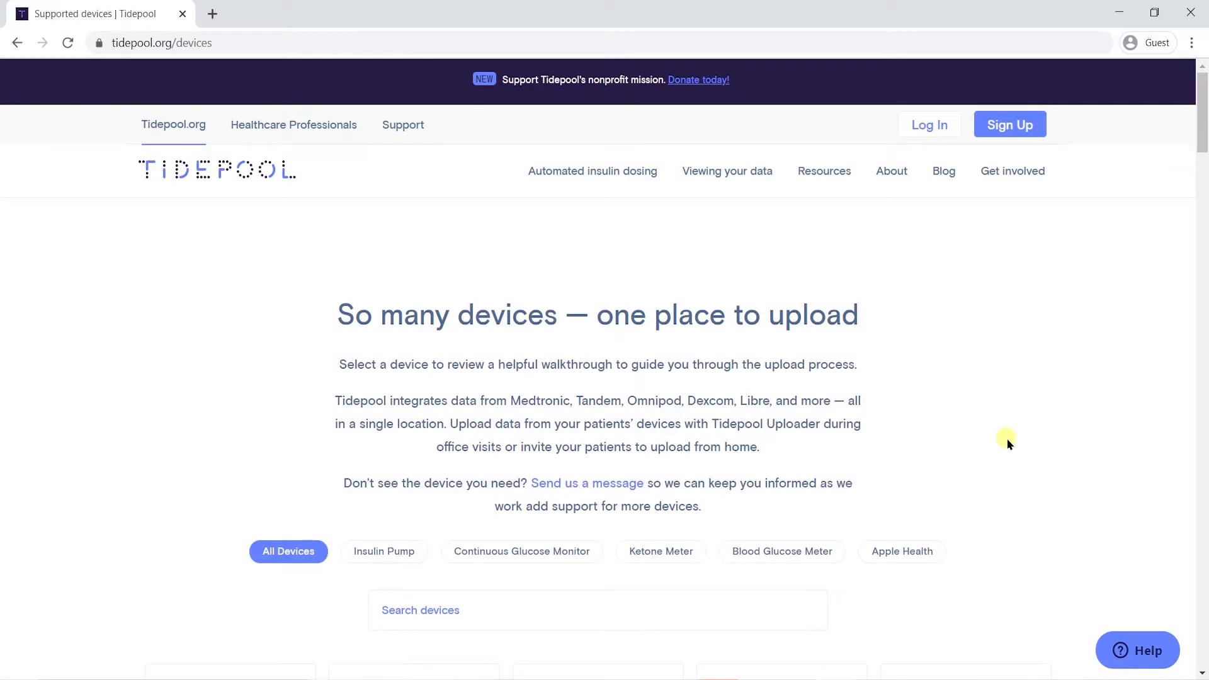
- Filter the supported devices by insulin pumps, ketone meters and BG meters, then show all
{"action": "scroll", "scroll_direction": "down", "scroll_amount": 3}
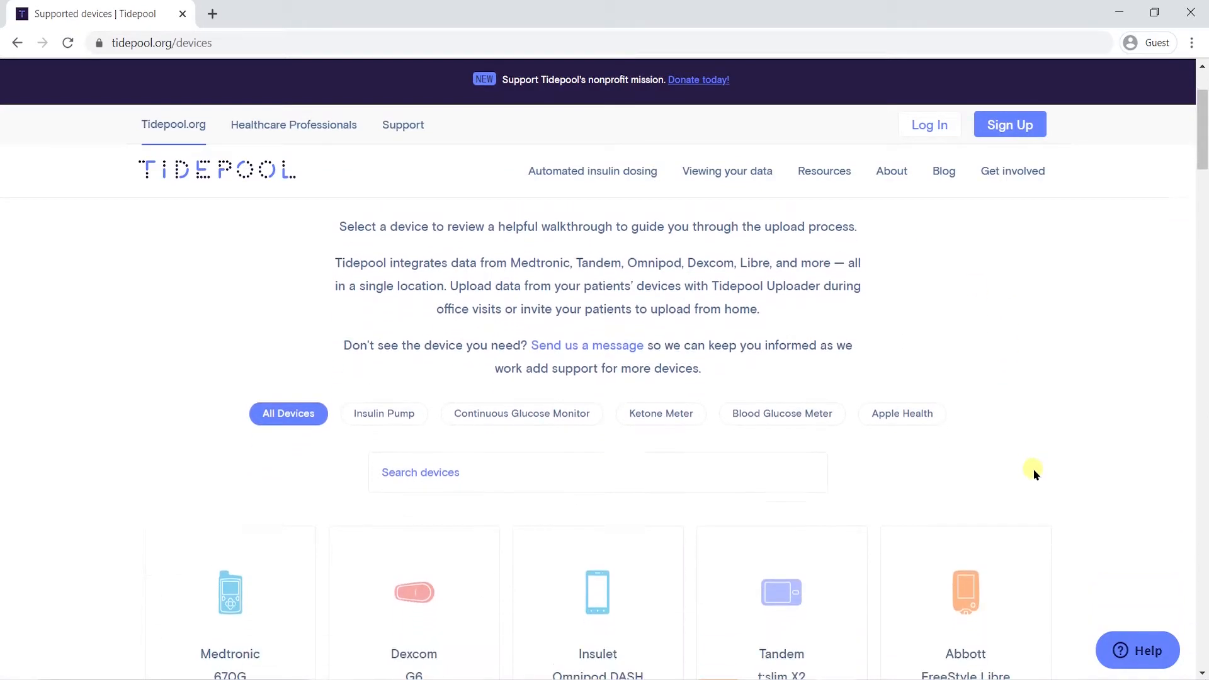
{"action": "scroll", "scroll_direction": "down", "scroll_amount": 3}
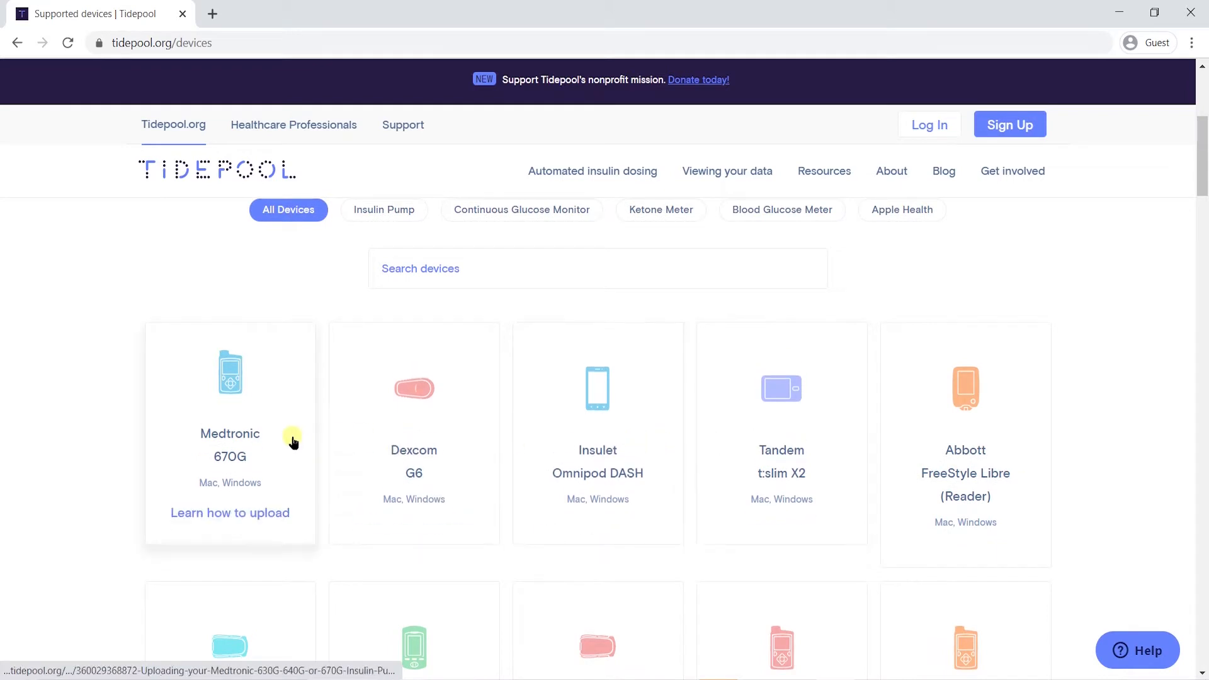
{"action": "left_click", "coordinate": [384, 209]}
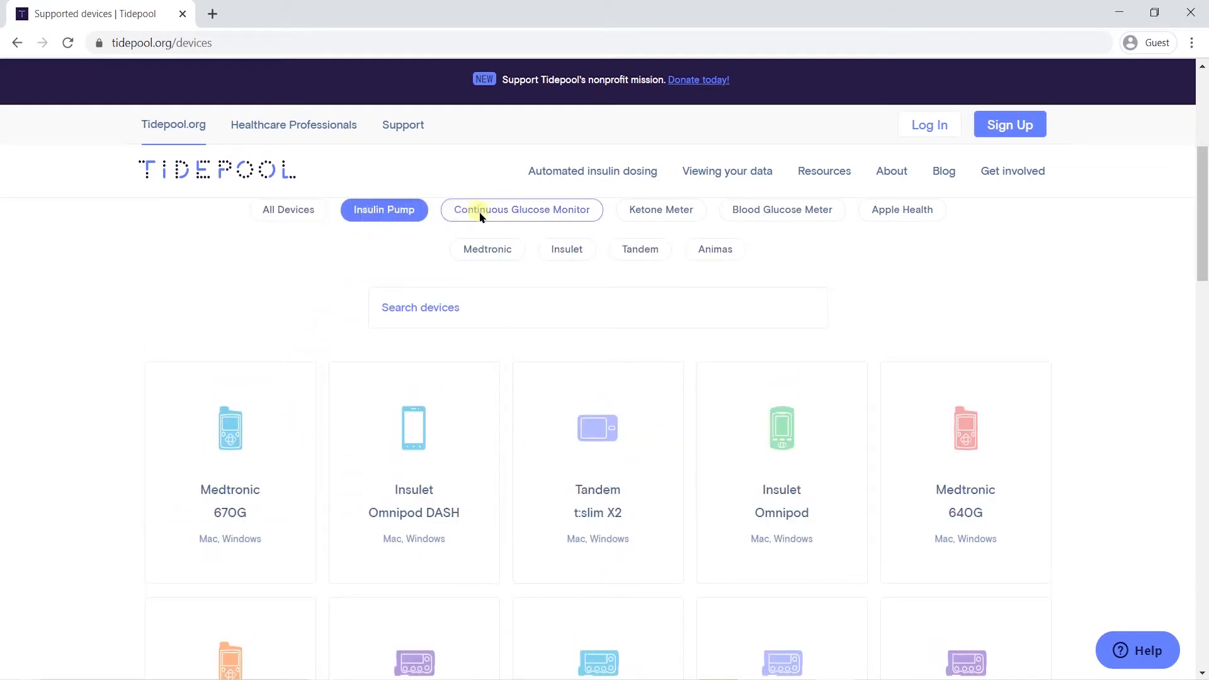
{"action": "left_click", "coordinate": [660, 209]}
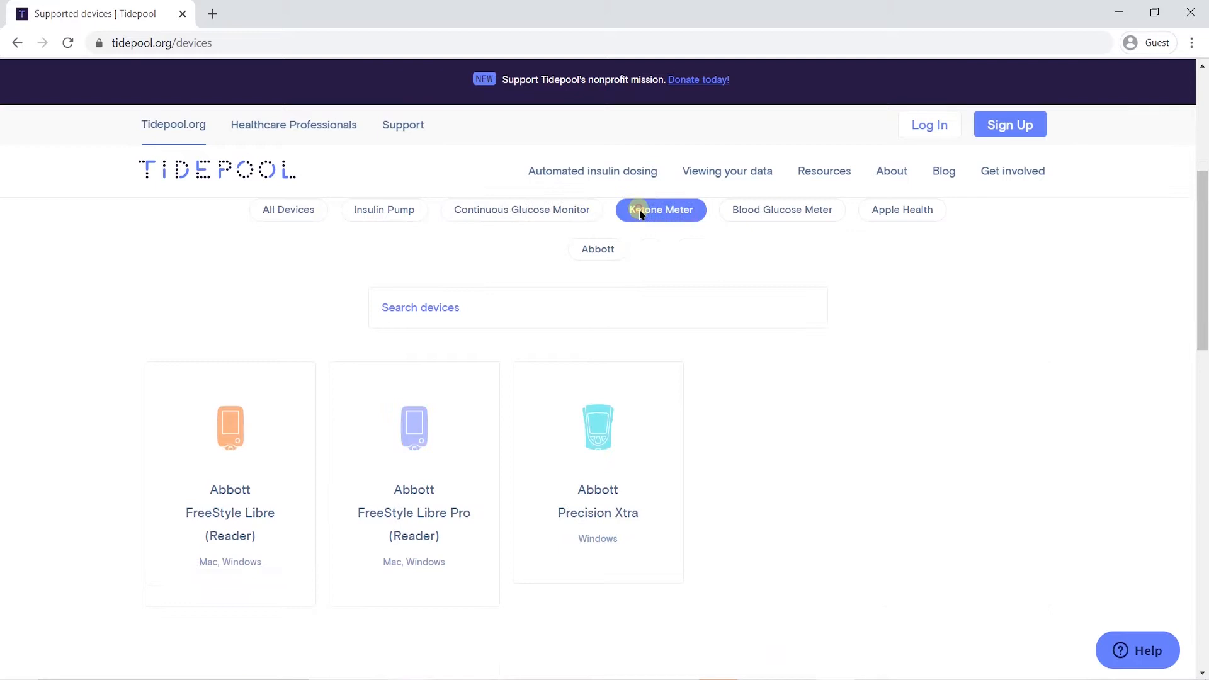
{"action": "left_click", "coordinate": [780, 210]}
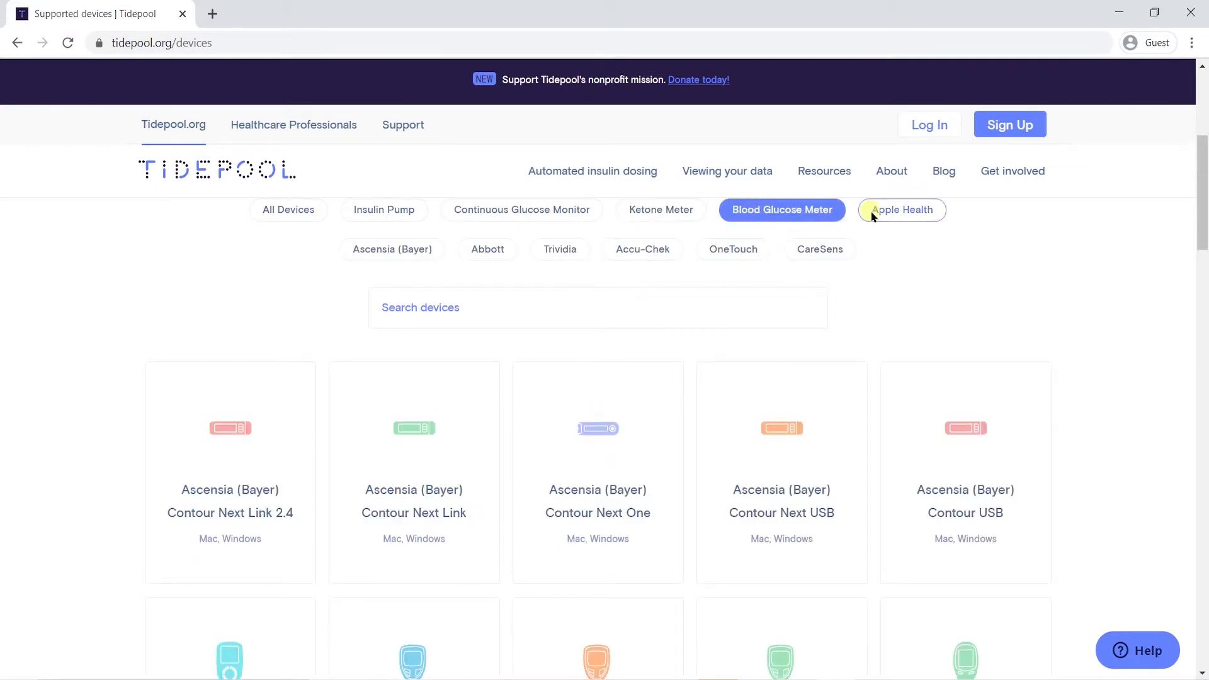
{"action": "left_click", "coordinate": [901, 209]}
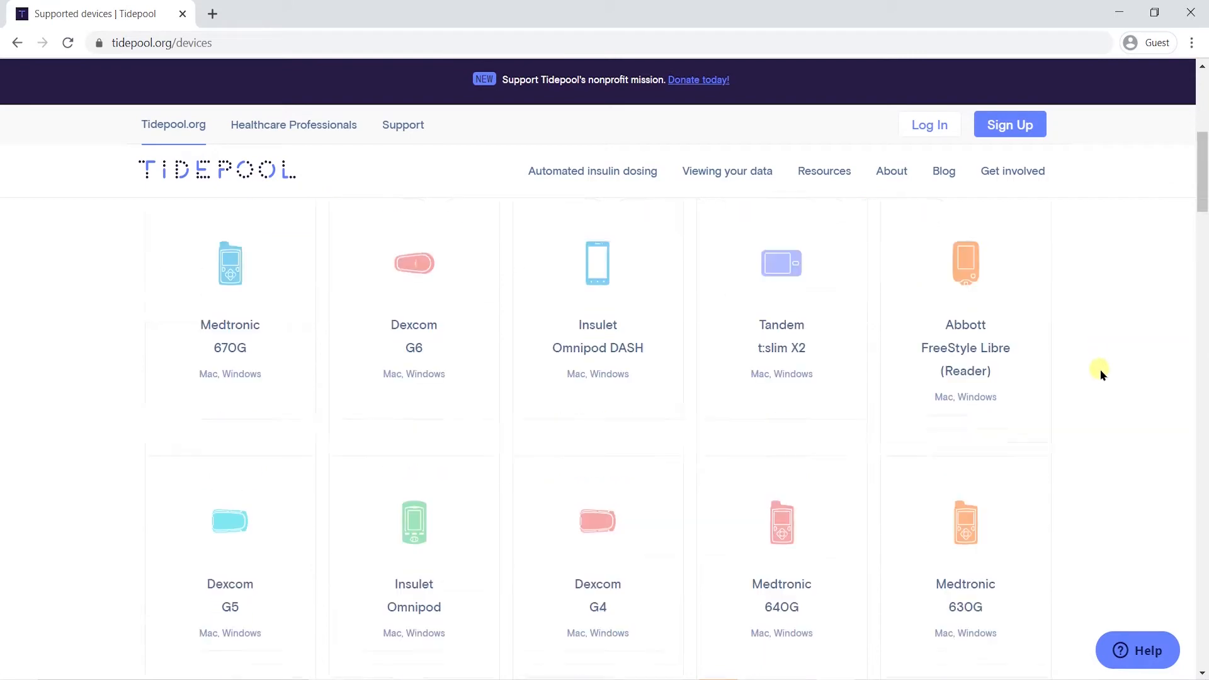
- Download the Windows version of Tidepool Uploader
{"action": "scroll", "scroll_direction": "down", "scroll_amount": 3}
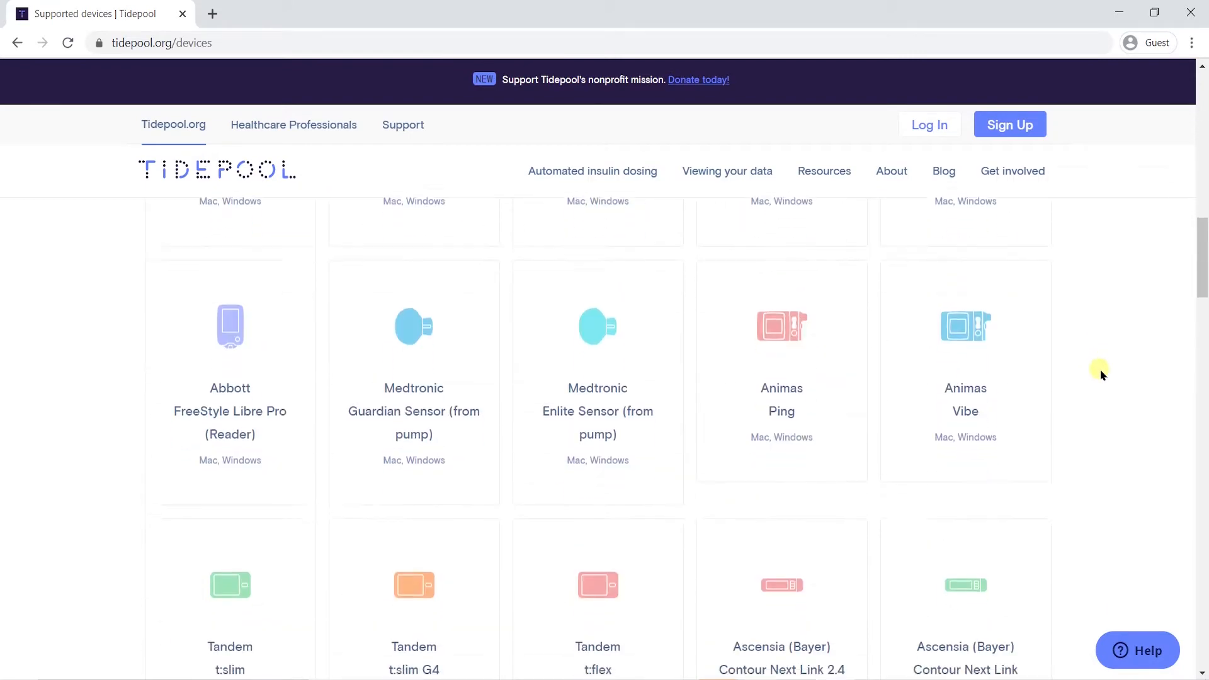
{"action": "scroll", "scroll_direction": "down", "scroll_amount": 3}
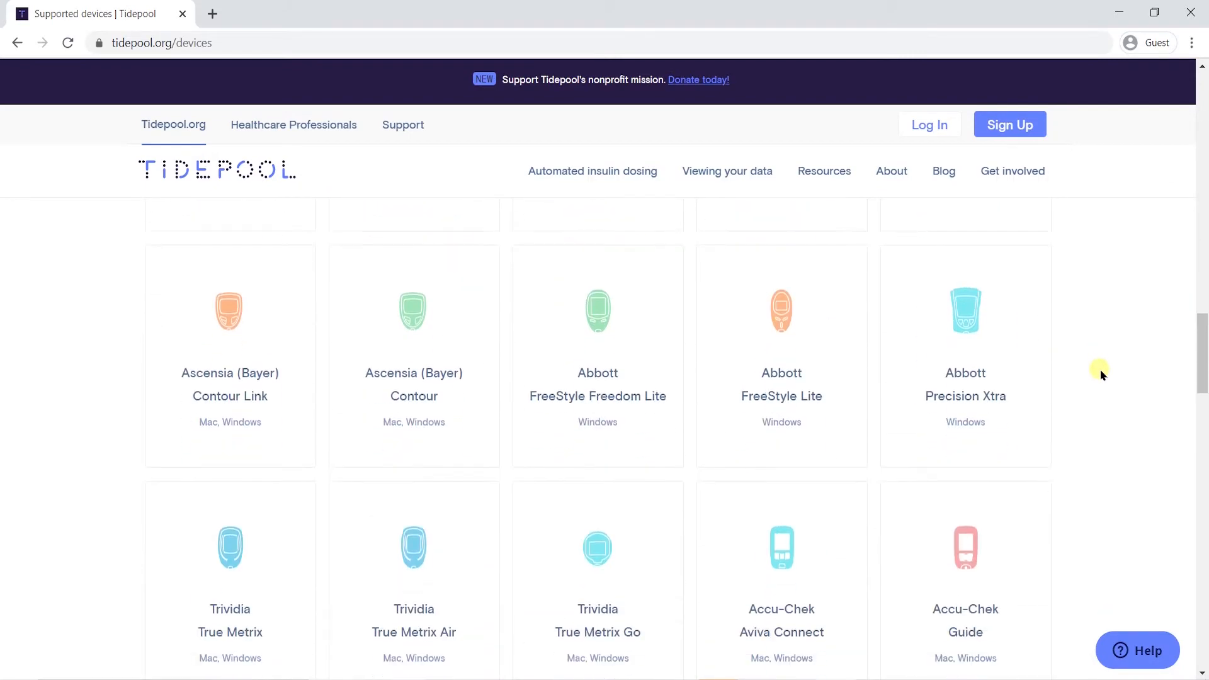
{"action": "scroll", "scroll_direction": "down", "scroll_amount": 3}
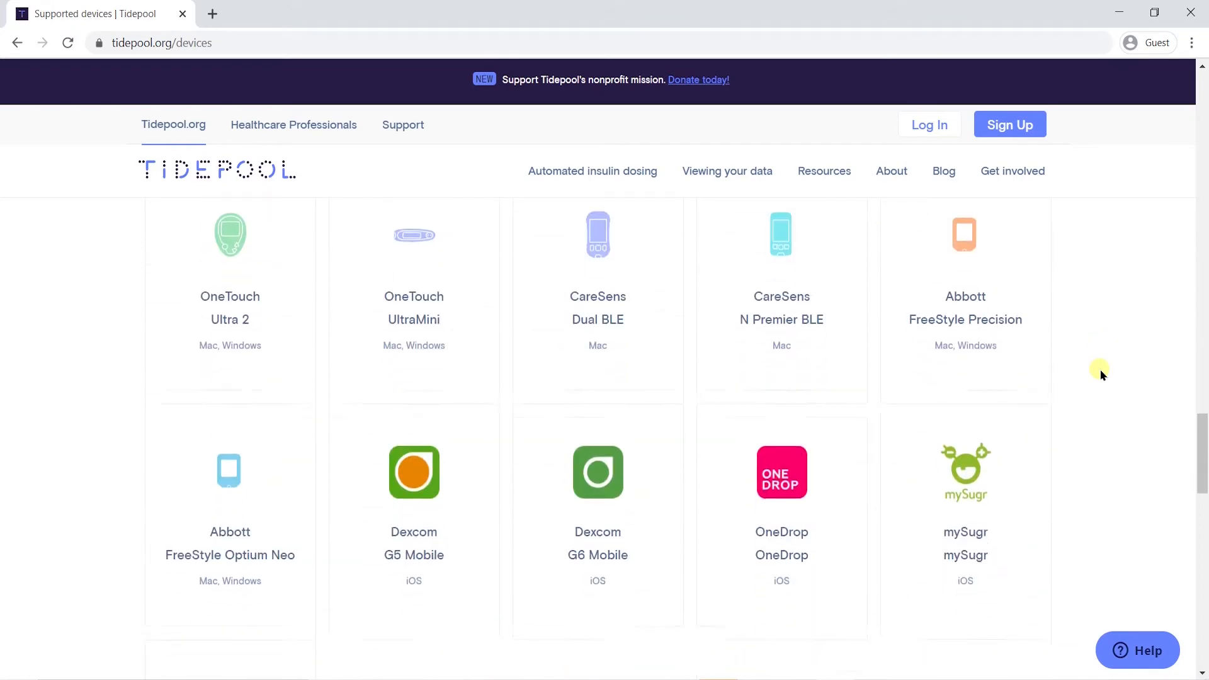
{"action": "scroll", "scroll_direction": "down", "scroll_amount": 3}
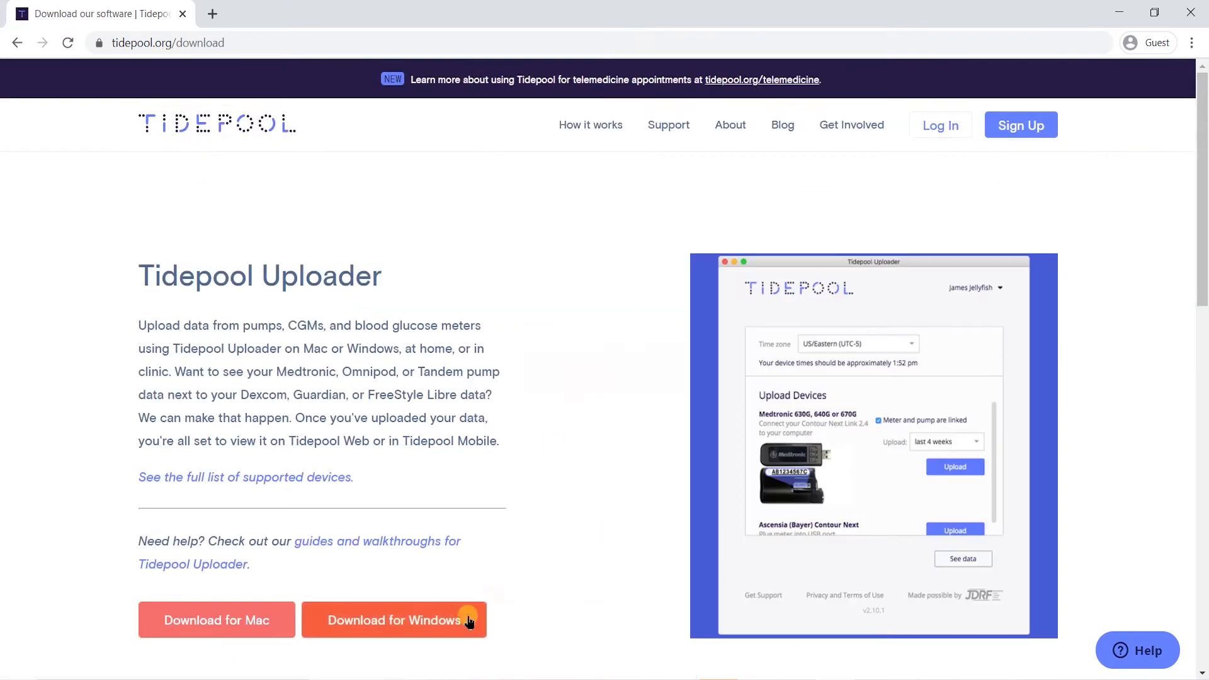
{"action": "left_click", "coordinate": [394, 619]}
{"action": "type", "text": "demo+anja@tidepo"}
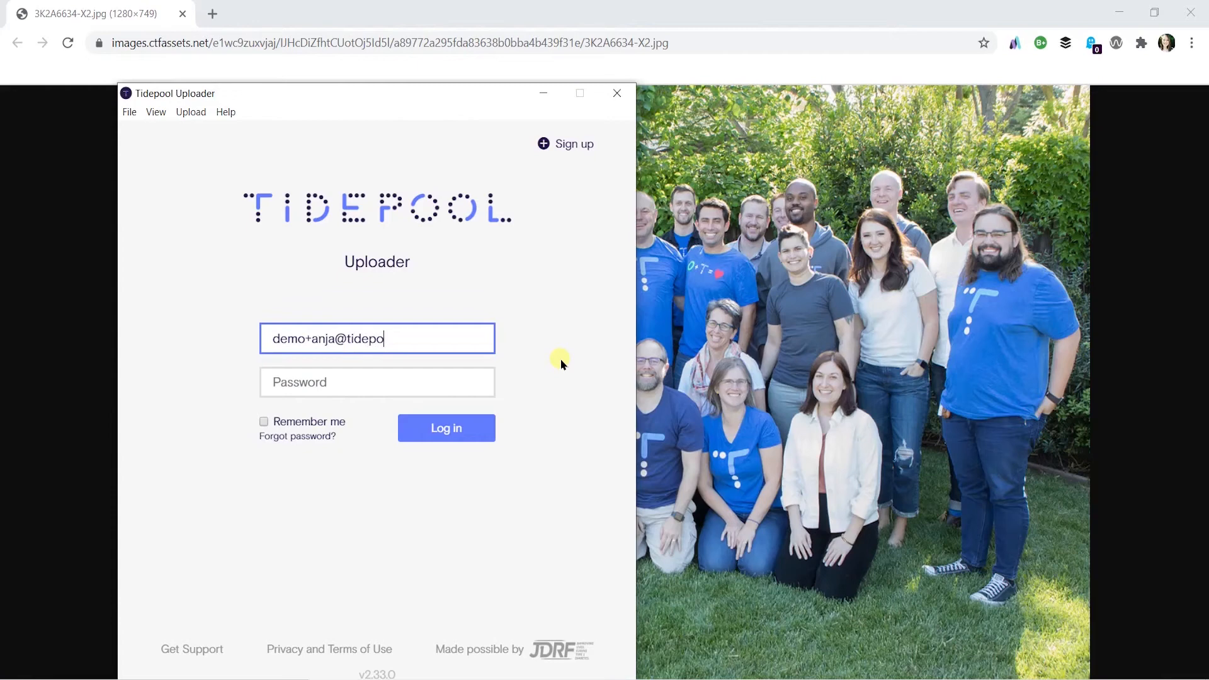
- Log in to the Uploader and choose Insulet OmniPod as a device
{"action": "left_click", "coordinate": [446, 429]}
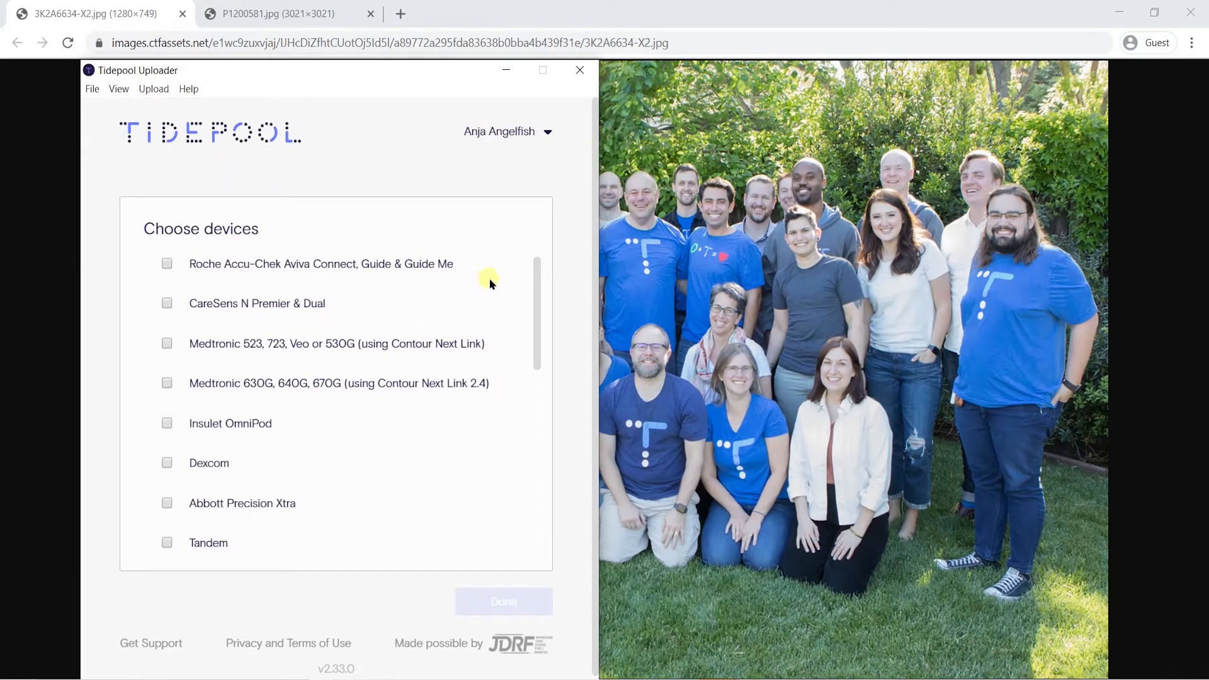
{"action": "scroll", "scroll_direction": "down", "scroll_amount": 3}
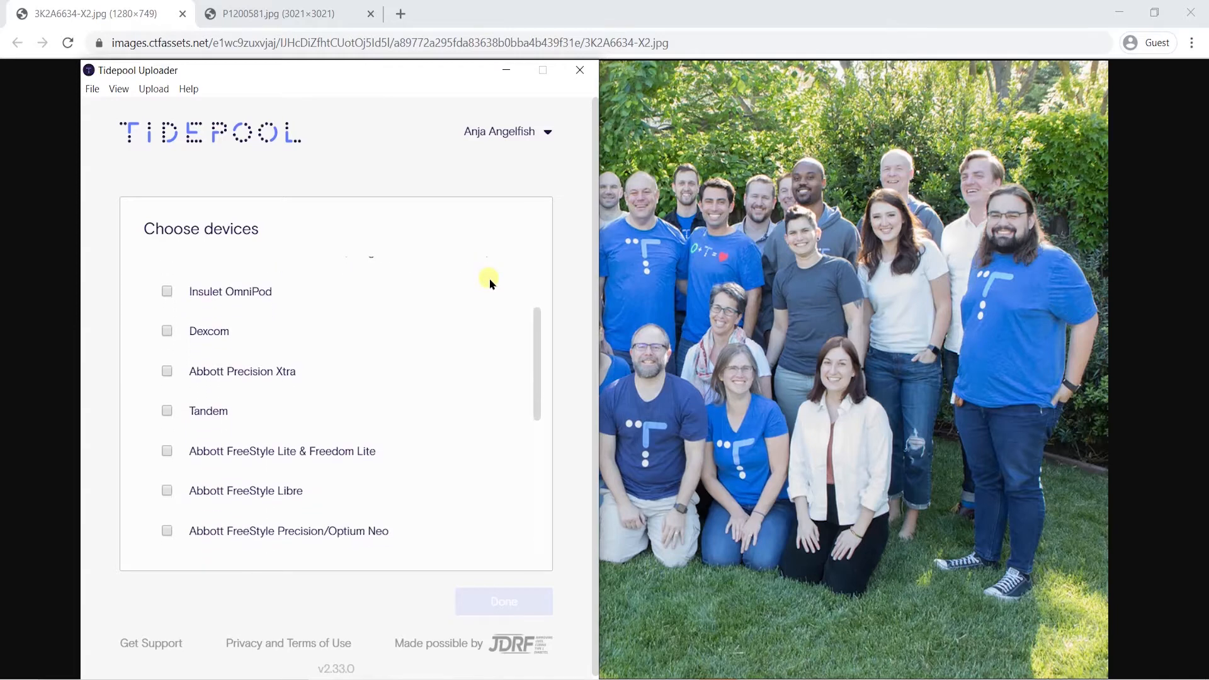
{"action": "scroll", "scroll_direction": "down", "scroll_amount": 3}
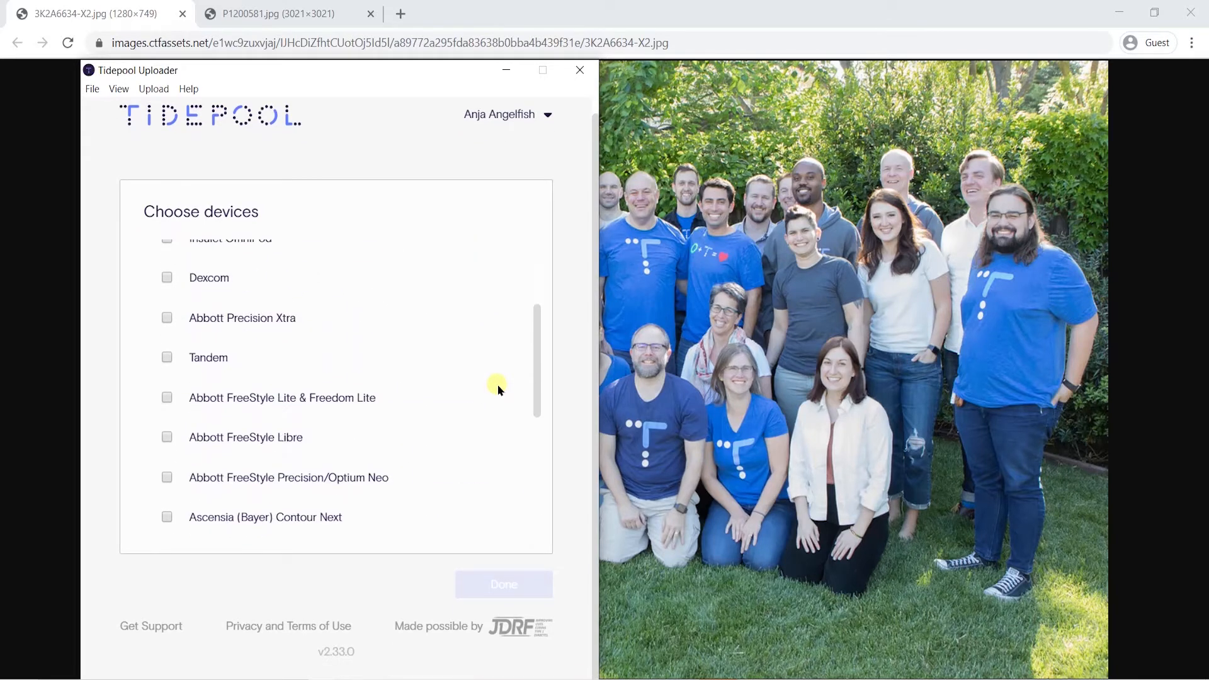
{"action": "left_click", "coordinate": [204, 446]}
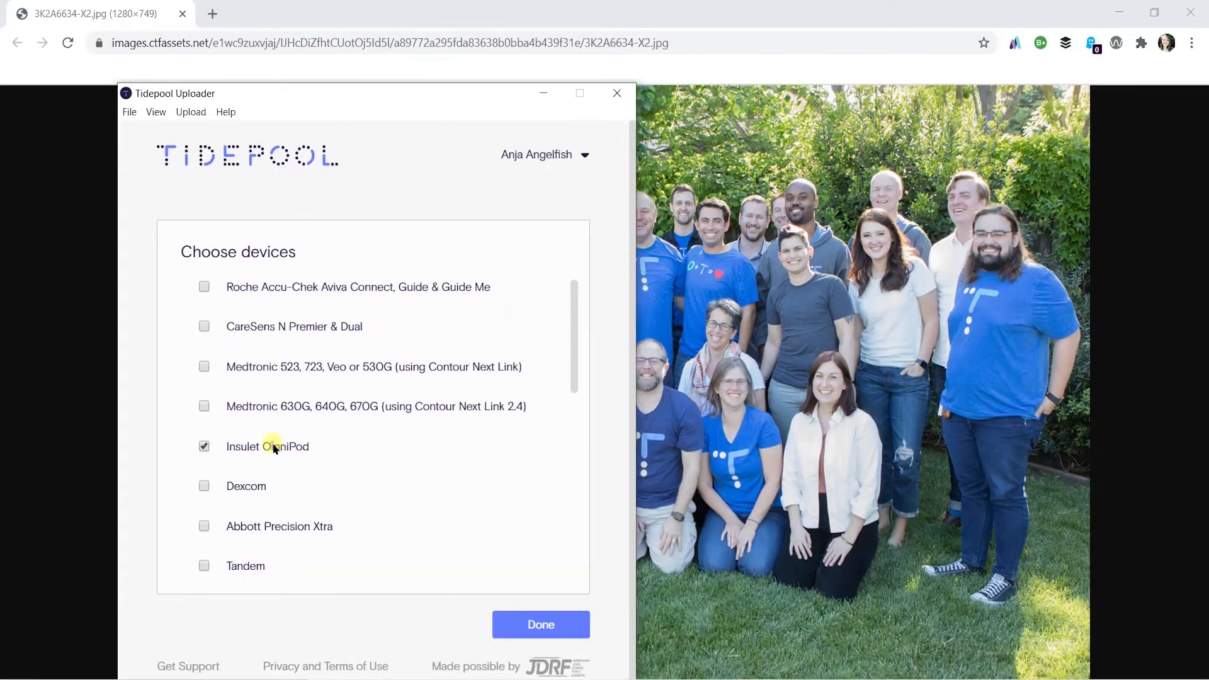
- Add the Ascensia (Bayer) Contour Next meter and confirm the device selection
{"action": "scroll", "scroll_direction": "down", "scroll_amount": 3}
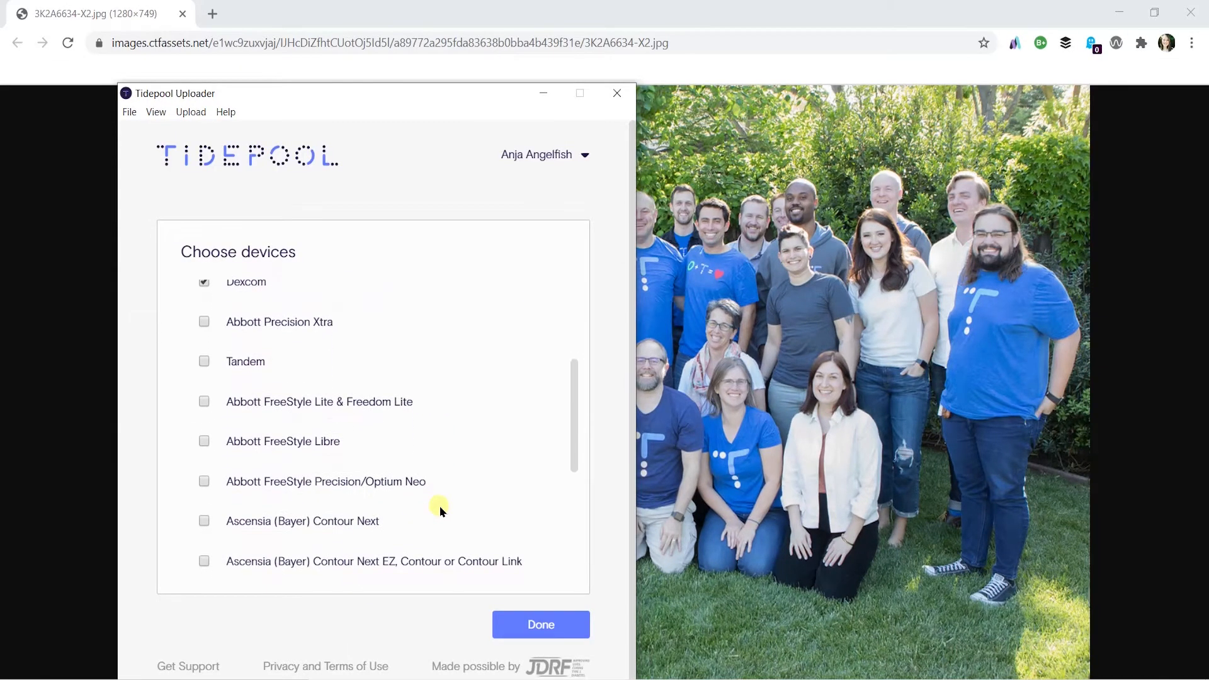
{"action": "scroll", "scroll_direction": "down", "scroll_amount": 3}
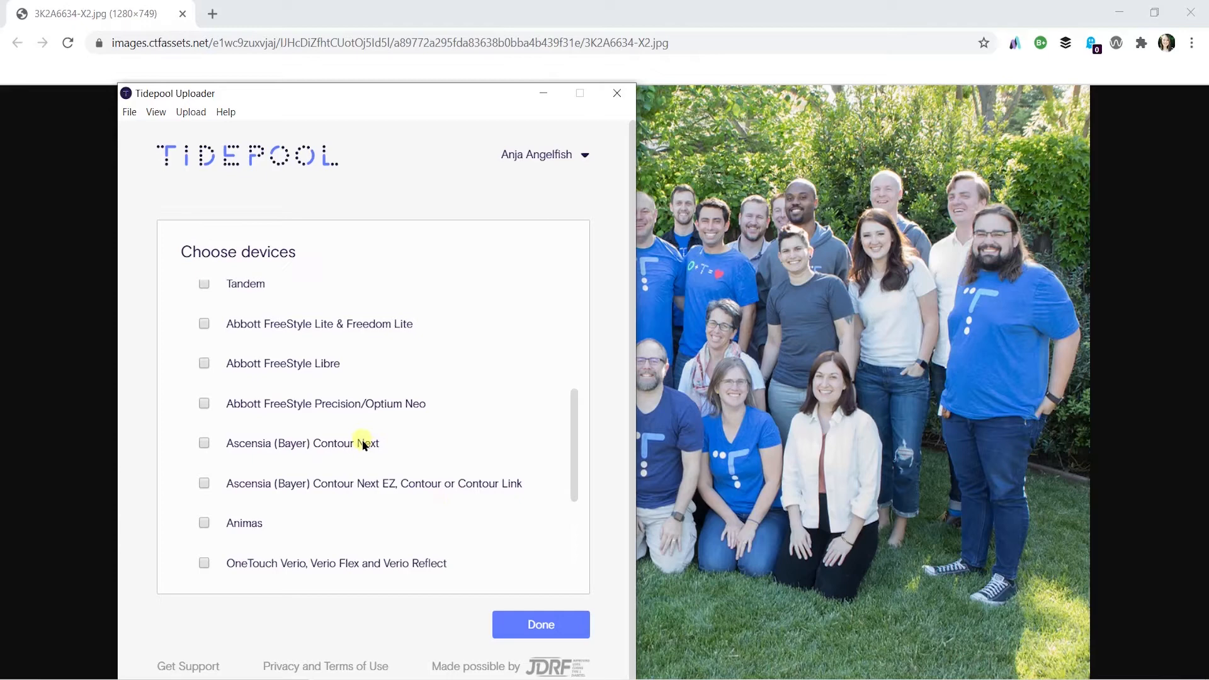
{"action": "left_click", "coordinate": [204, 443]}
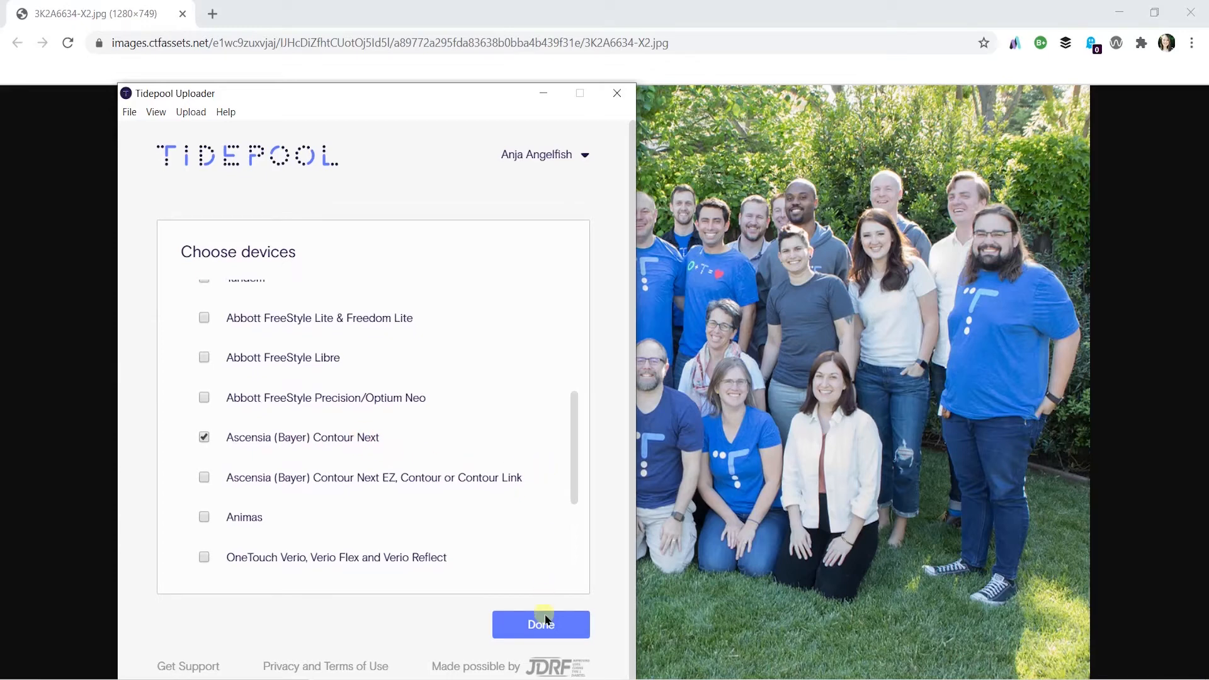
{"action": "left_click", "coordinate": [541, 625]}
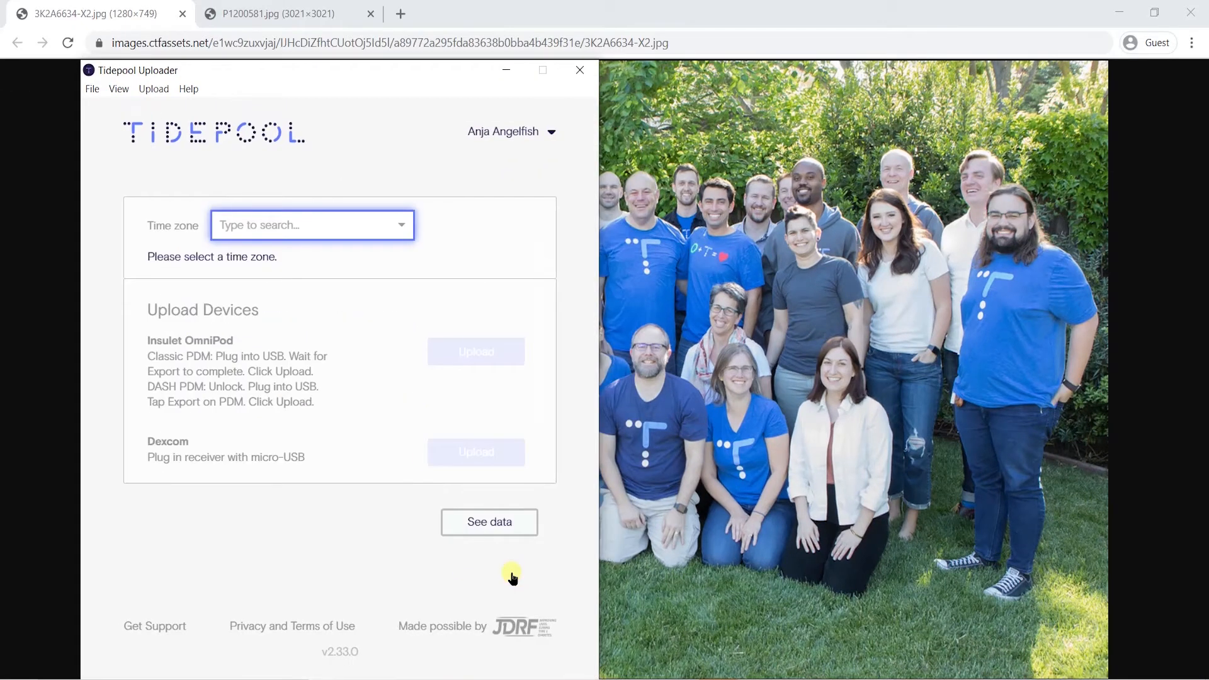
- Follow the Get Support link to the Tidepool Support help centre
{"action": "left_click", "coordinate": [313, 225]}
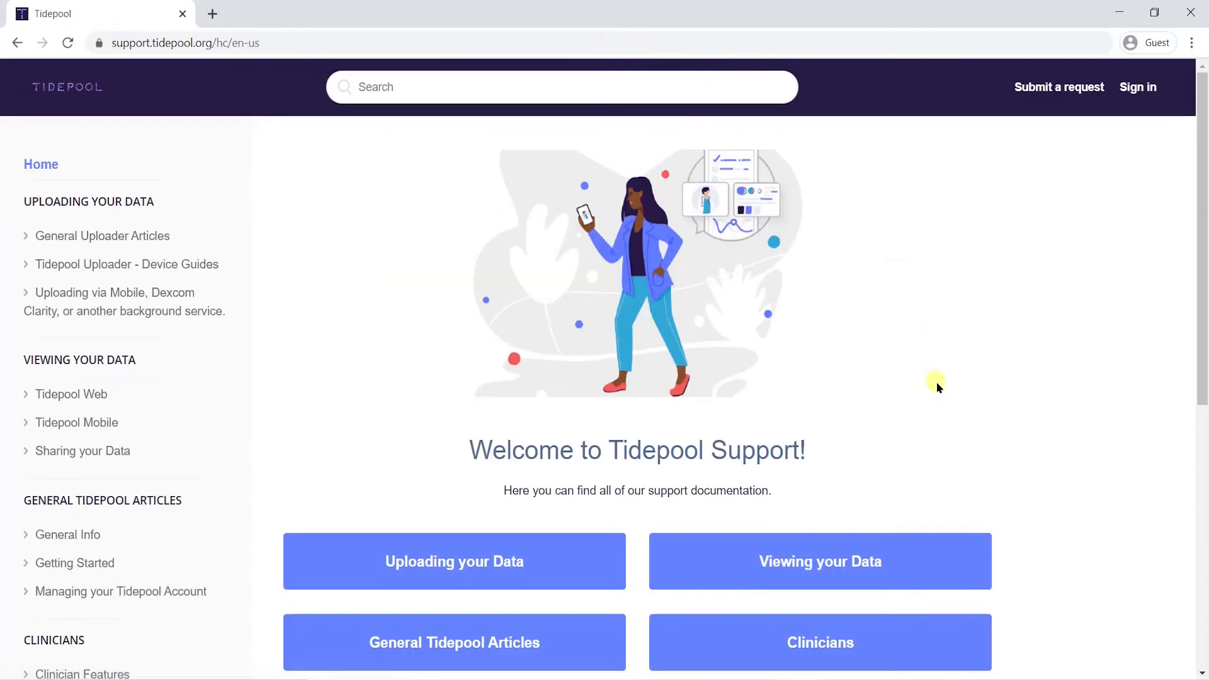
- Open Uploading your Data and view all 20 Tidepool Uploader device guide articles
{"action": "left_click", "coordinate": [454, 398]}
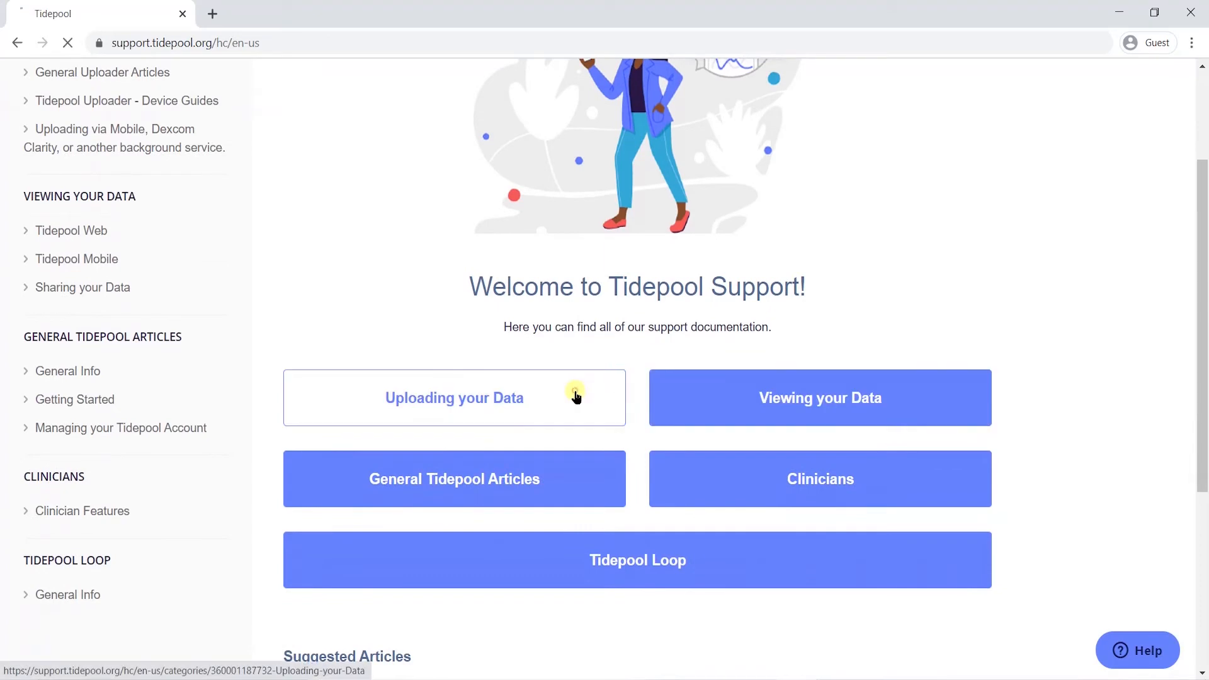
{"action": "left_click", "coordinate": [454, 398]}
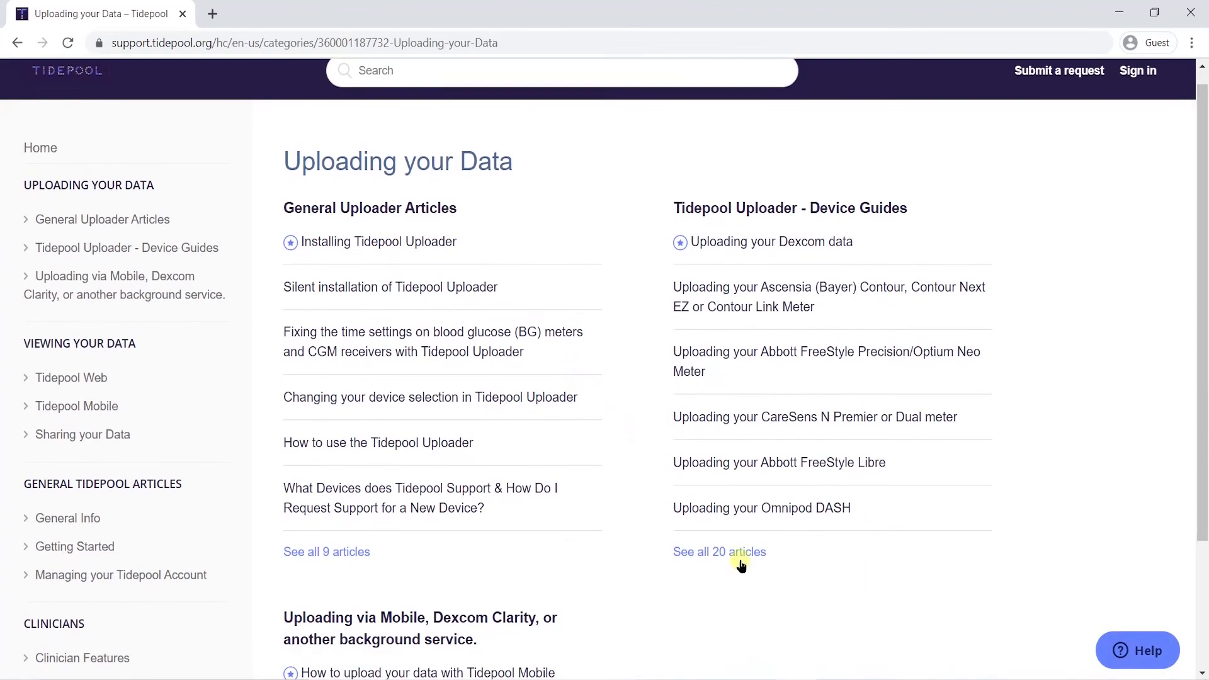
{"action": "left_click", "coordinate": [718, 551]}
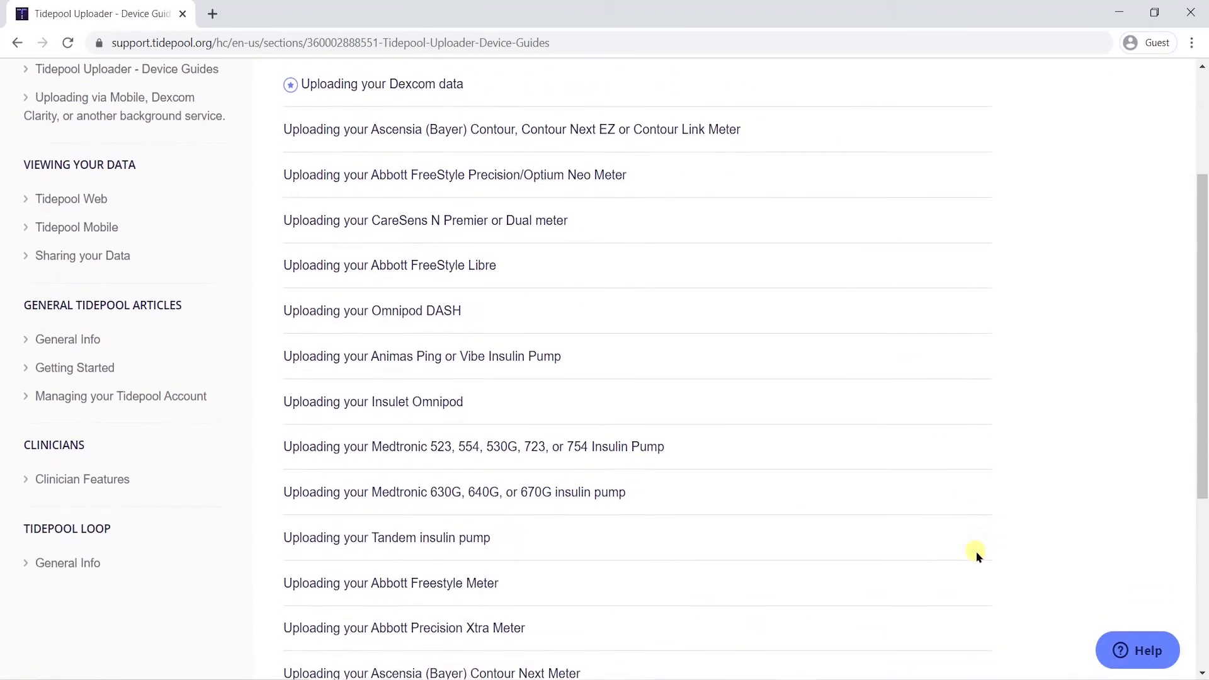
{"action": "scroll", "scroll_direction": "down", "scroll_amount": 3}
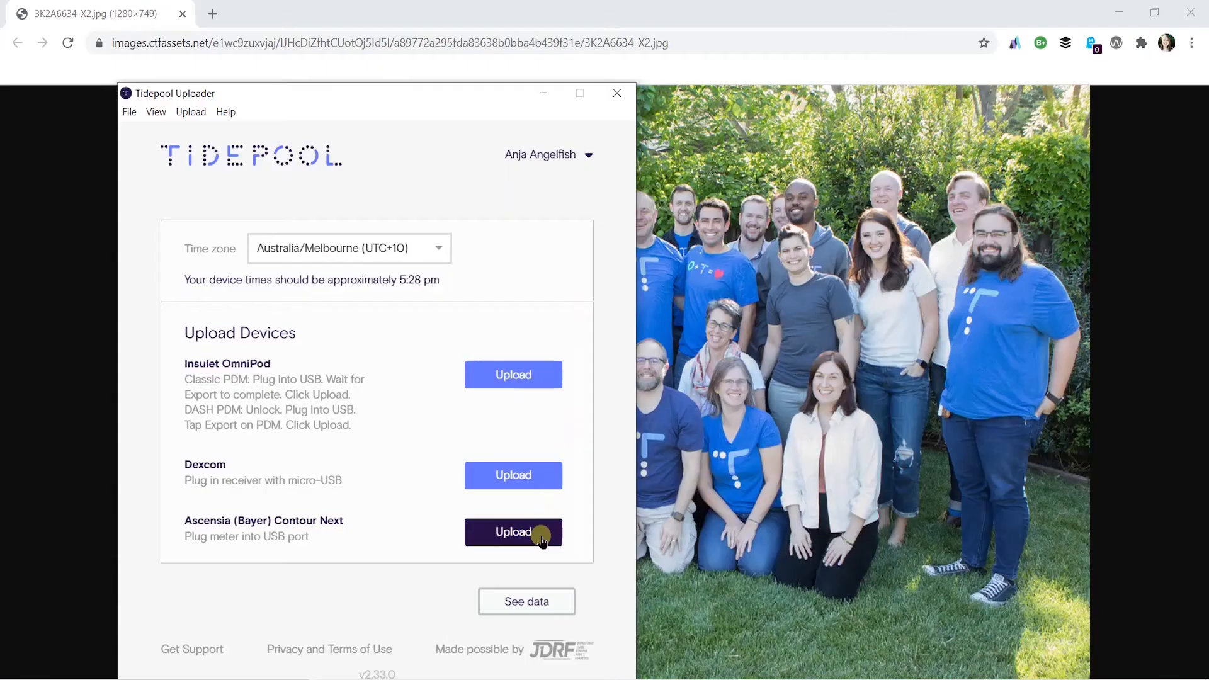
- Upload the Contour Next meter data, acknowledge Done, then log in to the Tidepool website
{"action": "left_click", "coordinate": [512, 532]}
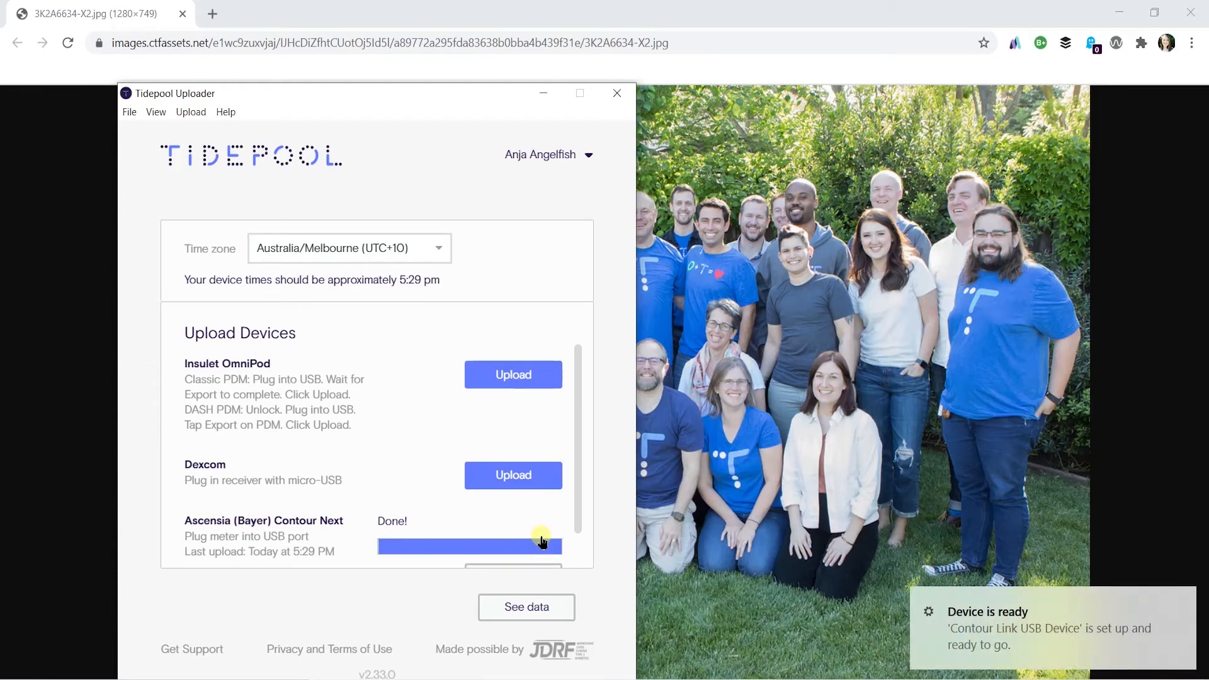
{"action": "scroll", "scroll_direction": "down", "scroll_amount": 3}
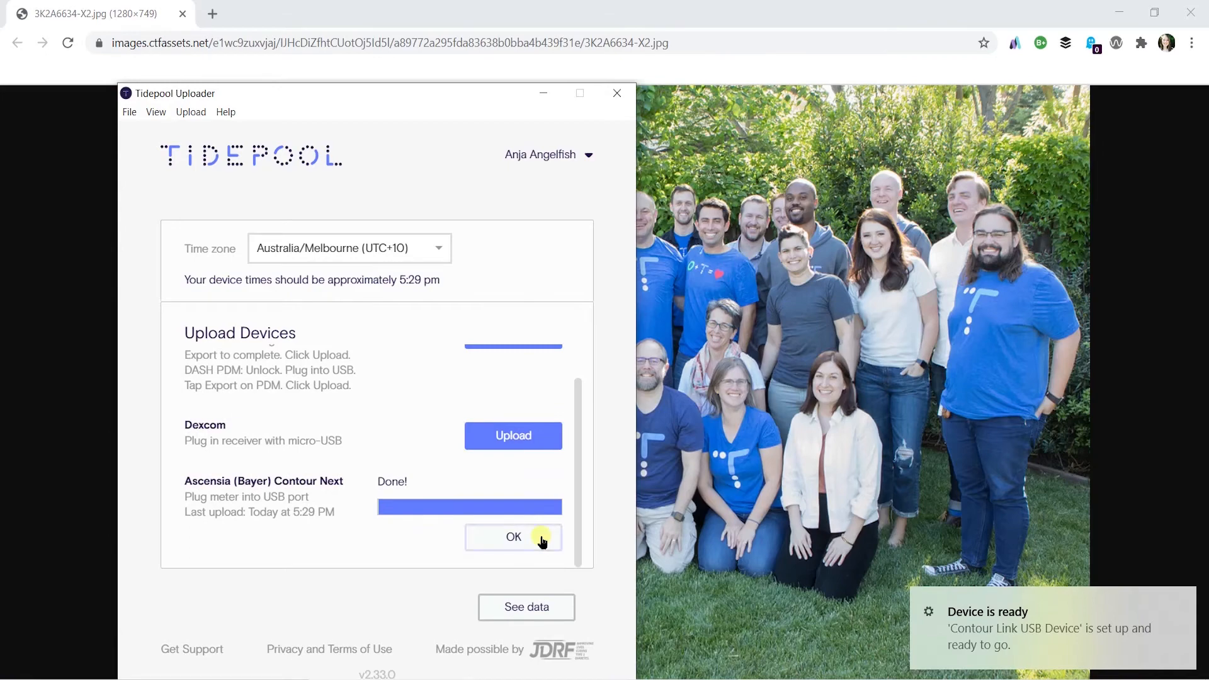
{"action": "left_click", "coordinate": [512, 537]}
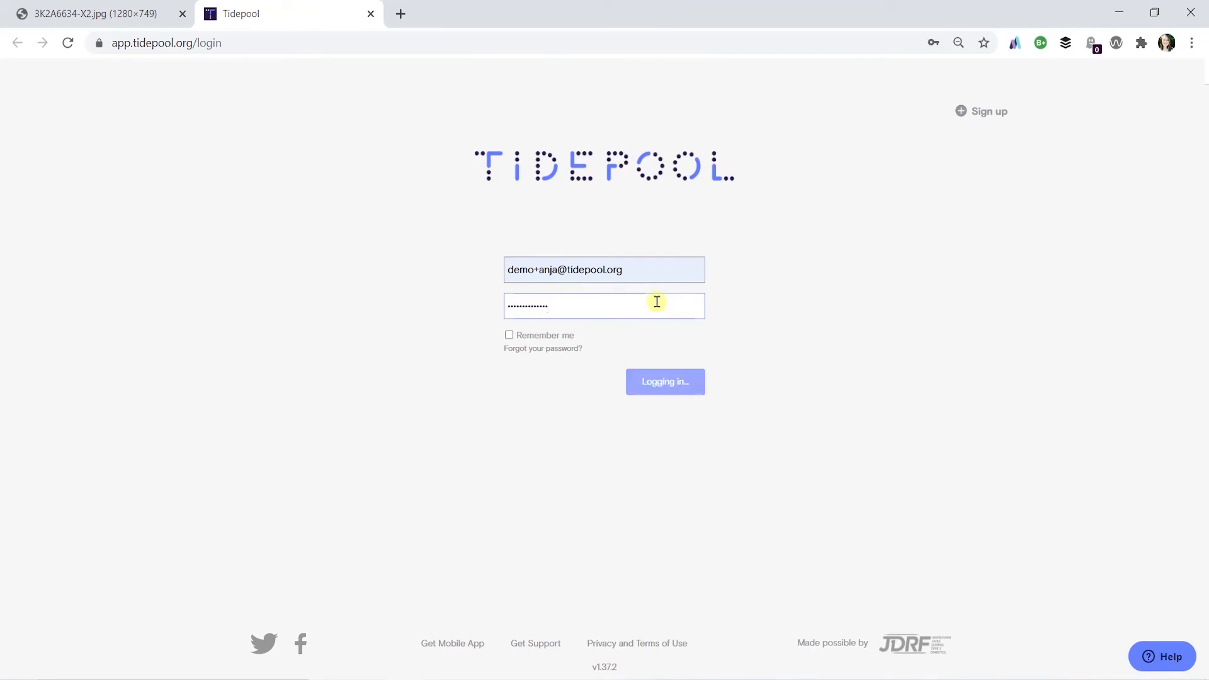
{"action": "left_click", "coordinate": [664, 381]}
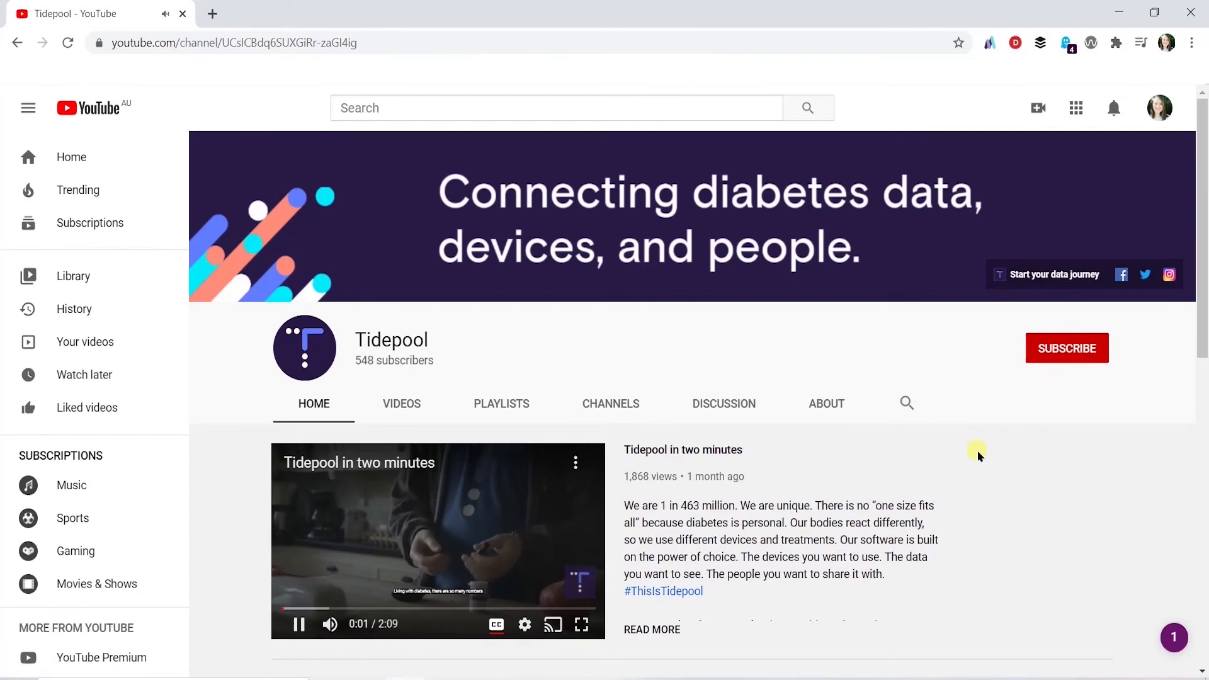
- Subscribe to Tidepool and post 'How do I view my data in Tidepool?' in the discussion
{"action": "left_click", "coordinate": [1066, 347]}
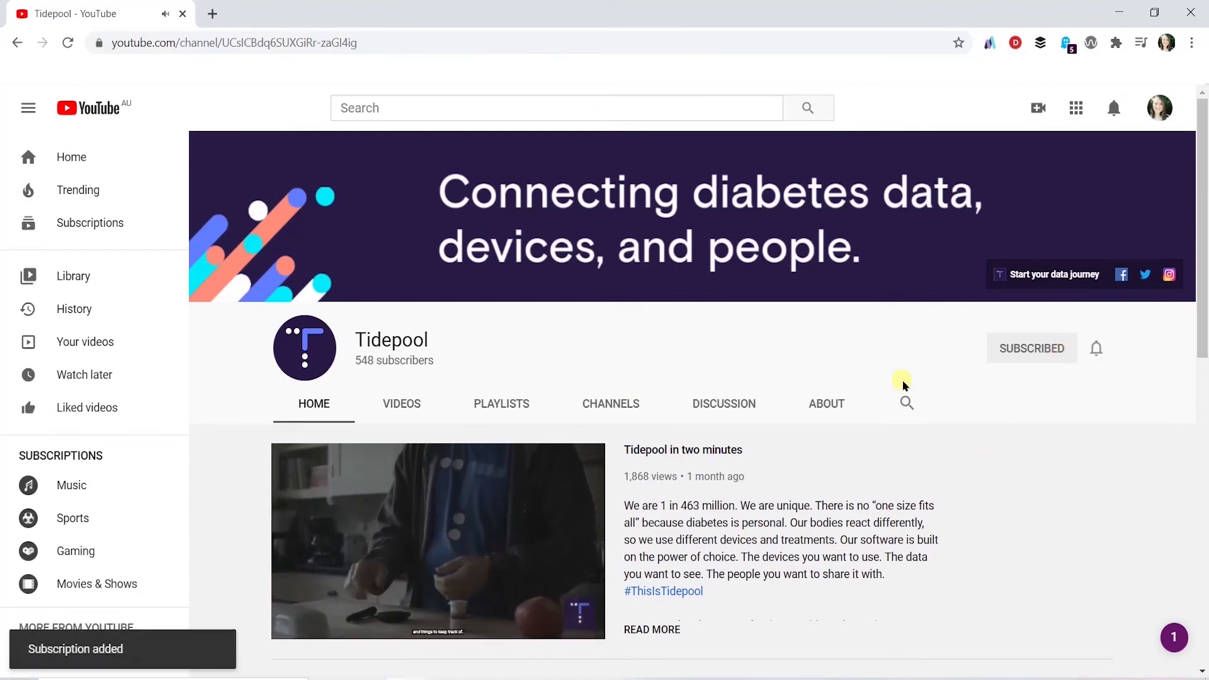
{"action": "left_click", "coordinate": [723, 403]}
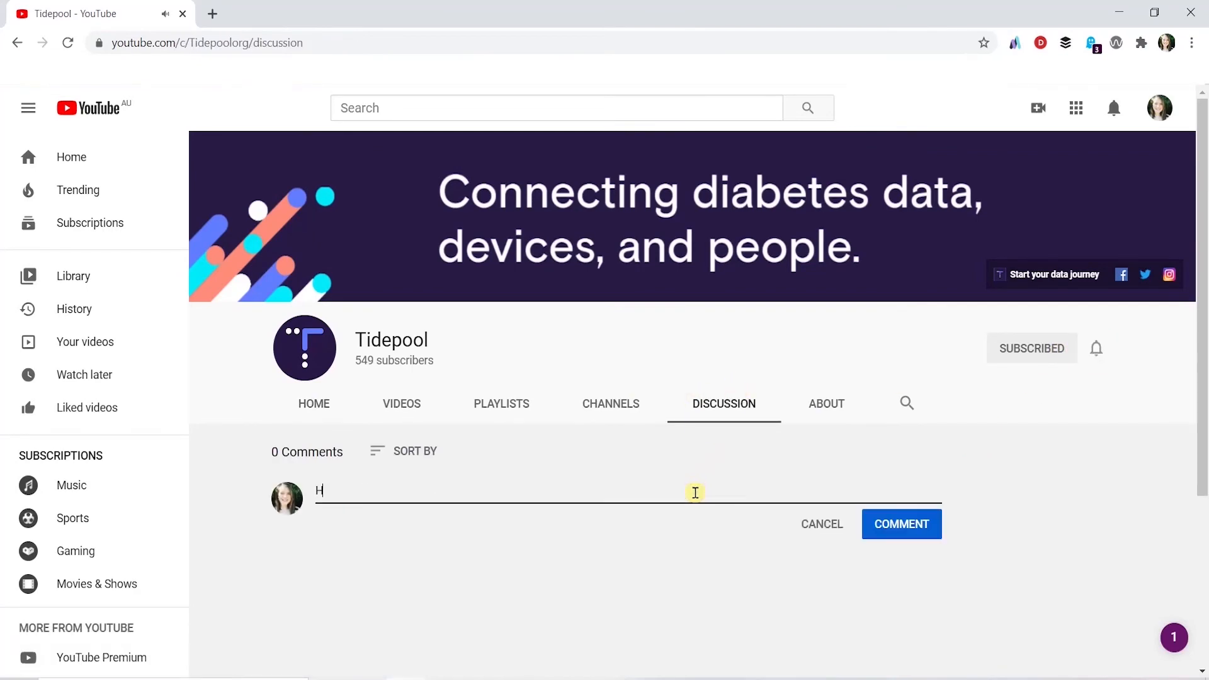
{"action": "type", "text": "ow do I view my d"}
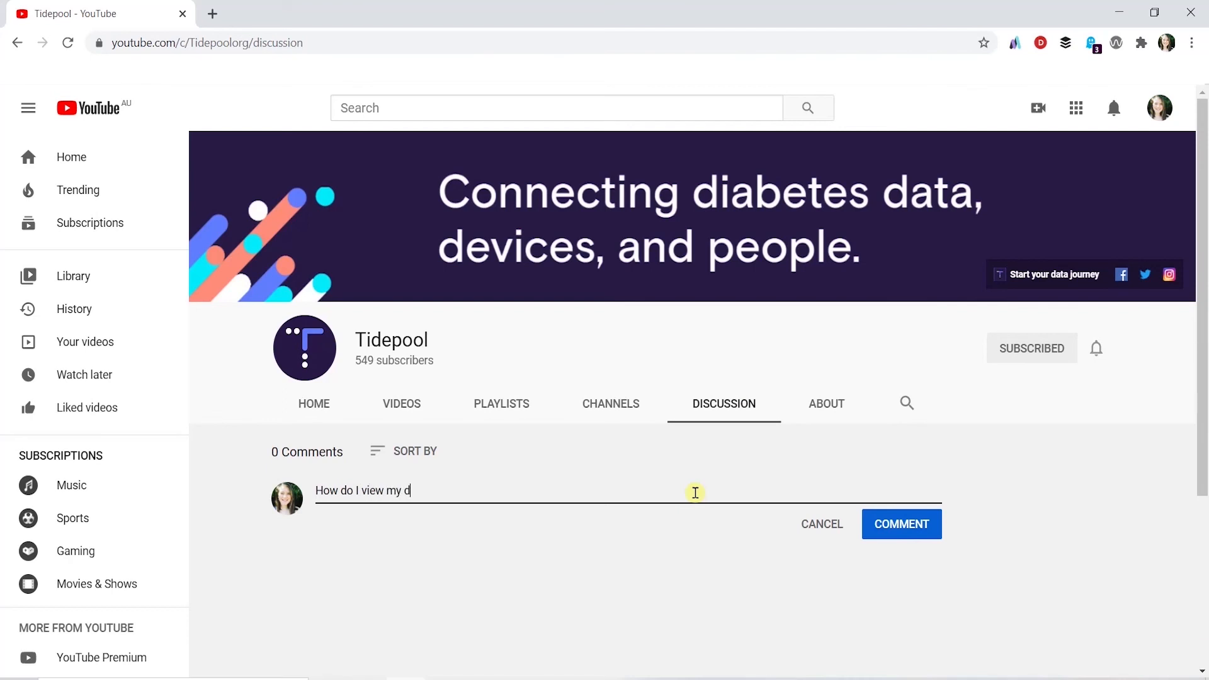
{"action": "type", "text": "ata in Tidepool?"}
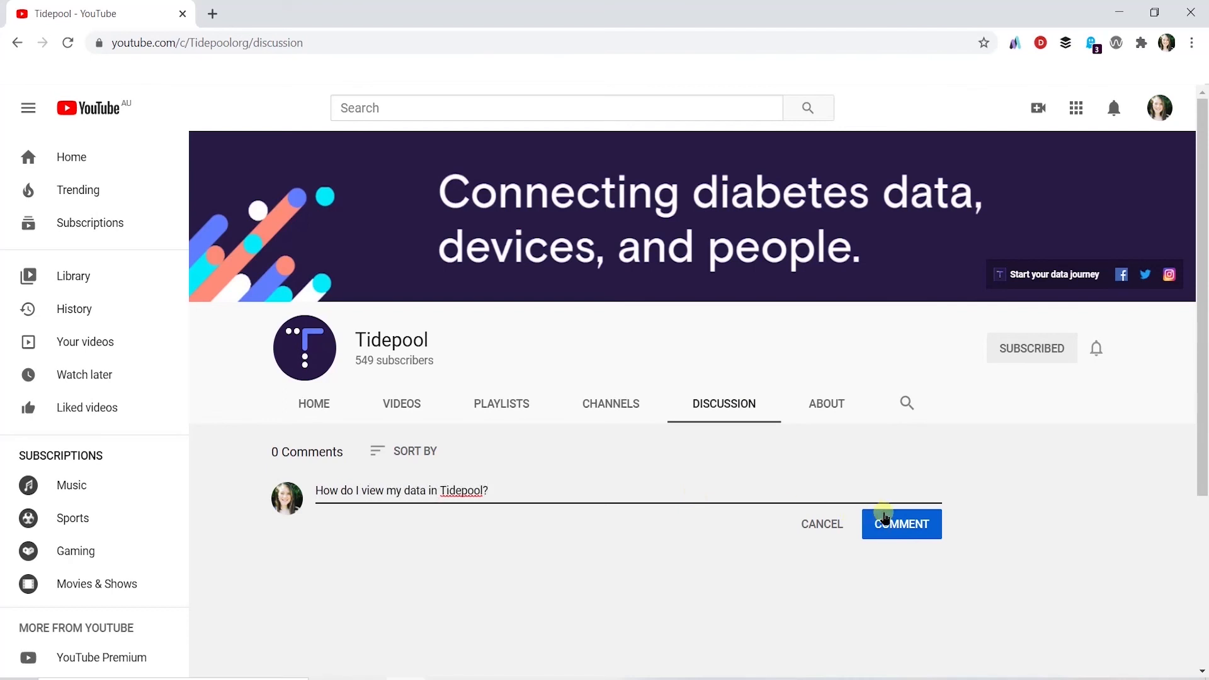
{"action": "left_click", "coordinate": [900, 525]}
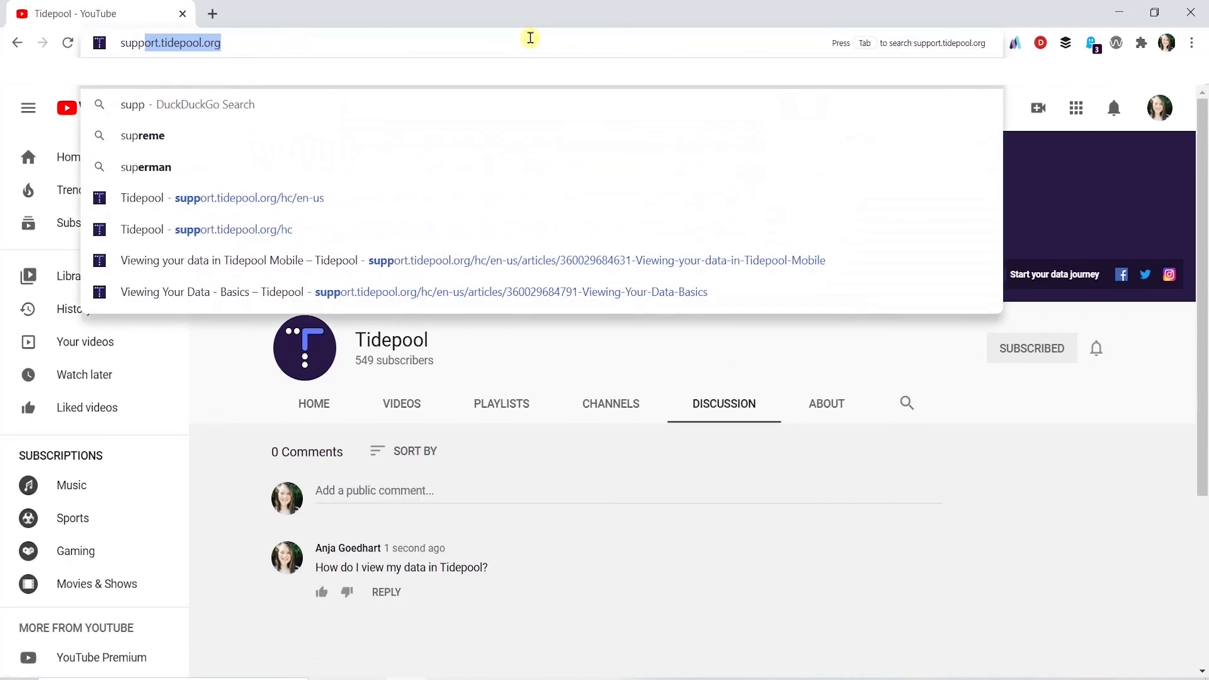